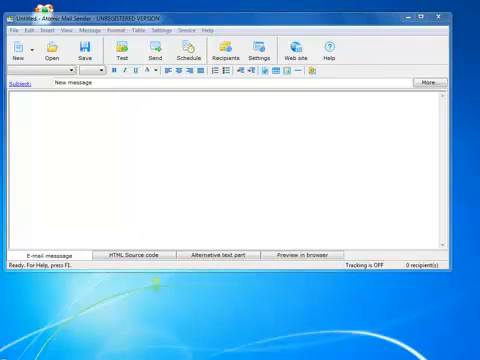
Bring up the Advanced email delivery options: thread count, interval, send attempts, HELO, speed limit.
click(260, 52)
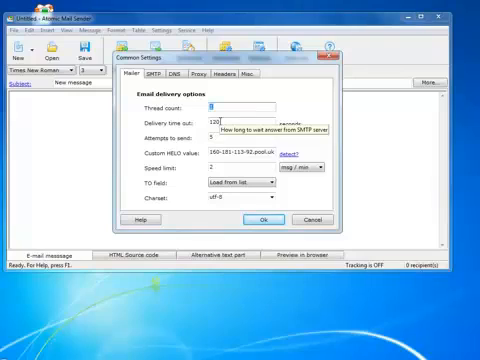
mouse_move(220, 136)
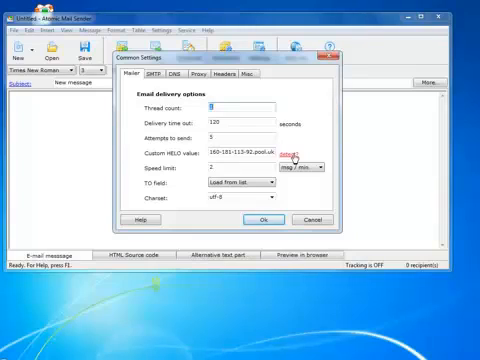
mouse_move(262, 164)
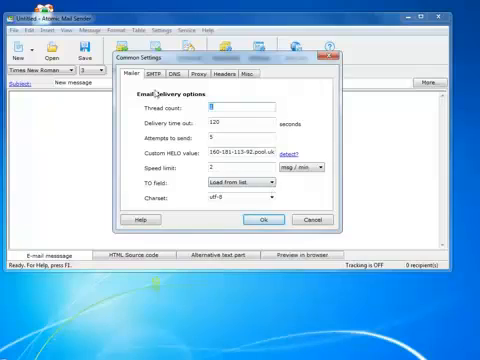
Route mail through external SMTP server smtp.gmail.com with port, authentication and login confirmed.
click(148, 72)
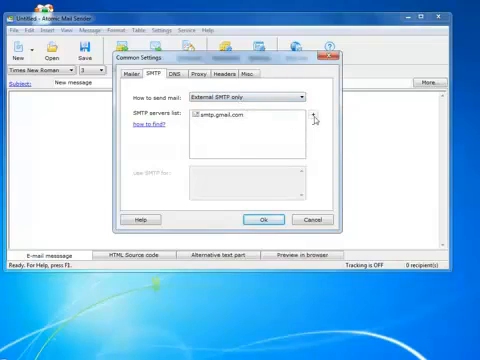
mouse_move(318, 120)
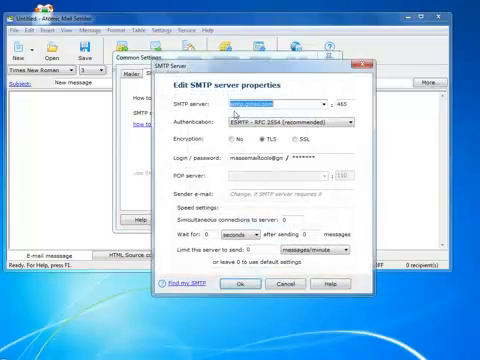
click(344, 104)
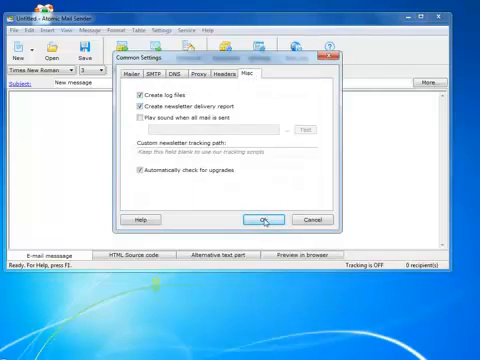
Apply the settings, then start and cancel a test message.
click(262, 218)
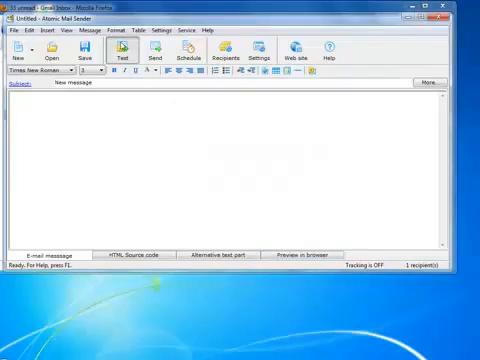
click(124, 50)
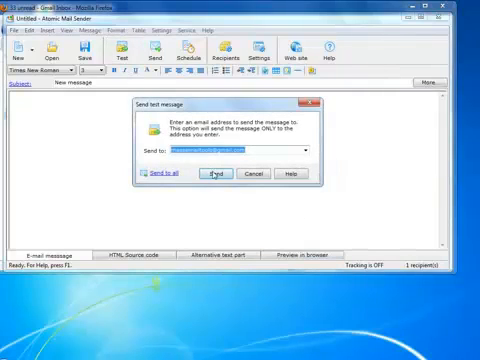
click(220, 174)
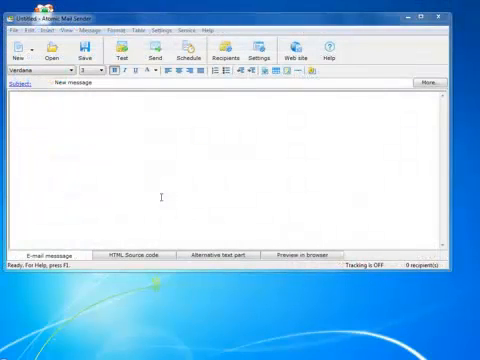
Browse the File, View, Format and Help menus.
click(12, 30)
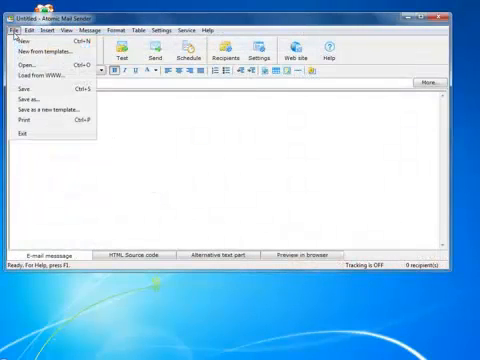
click(76, 28)
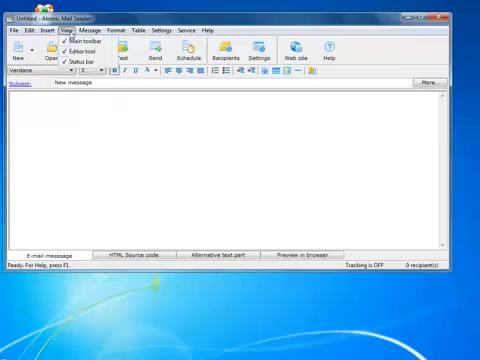
click(120, 30)
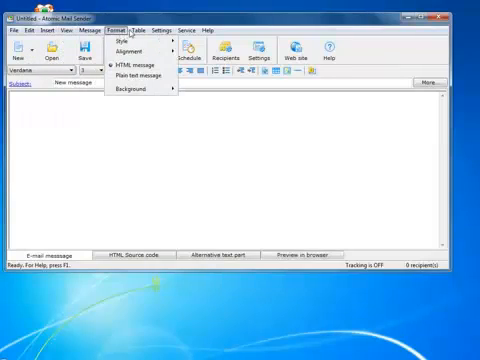
click(212, 30)
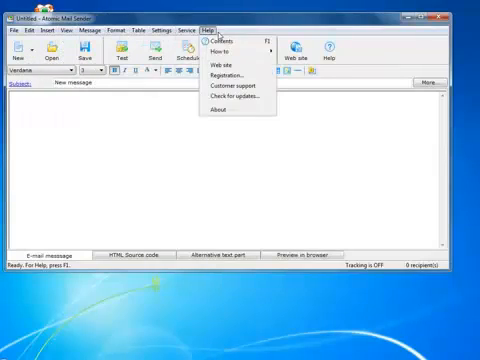
mouse_move(128, 120)
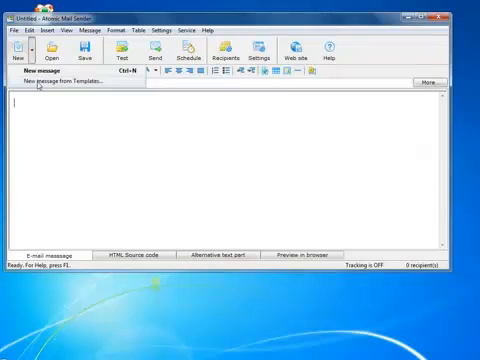
Load the newsletter template and keep its plain-text part synchronized with the HTML automatically.
click(68, 82)
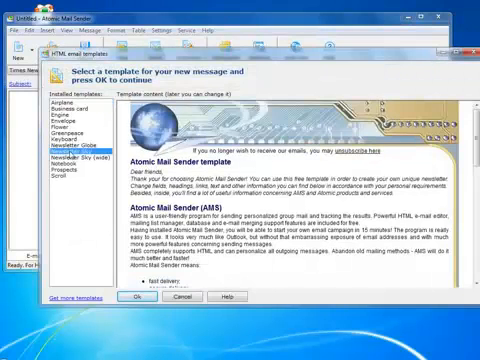
click(140, 300)
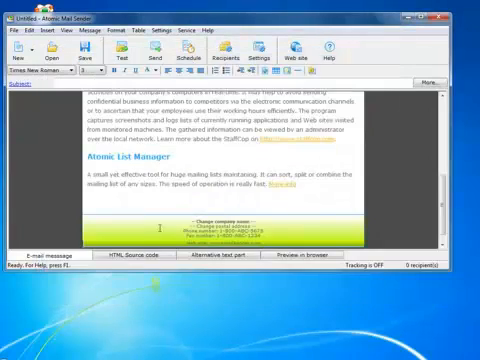
scroll(up, 3)
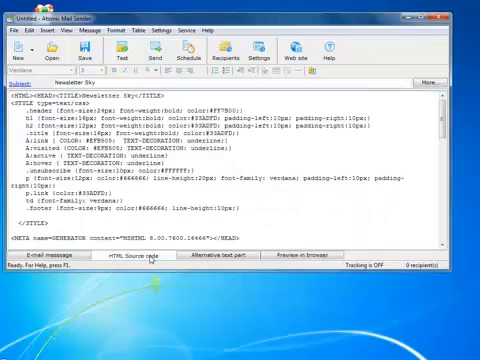
click(216, 260)
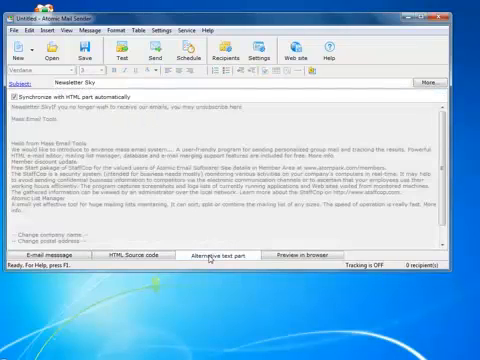
click(310, 256)
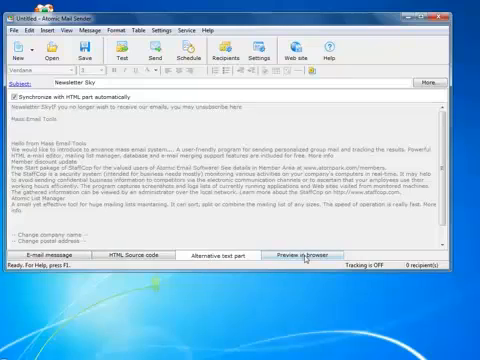
Preview the newsletter in the browser and send it to the list until delivery completes.
click(308, 256)
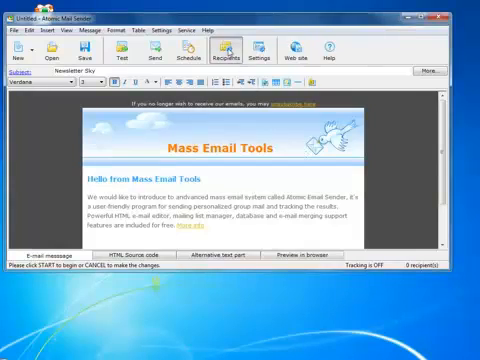
click(224, 52)
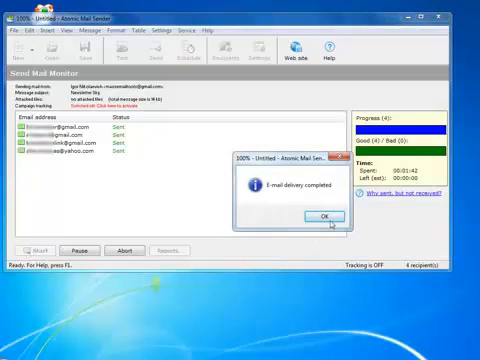
click(326, 216)
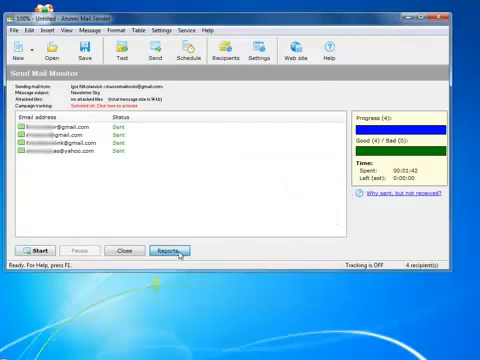
Close the Send Mail Monitor and return to the Mass Email Tools newsletter preview.
click(168, 250)
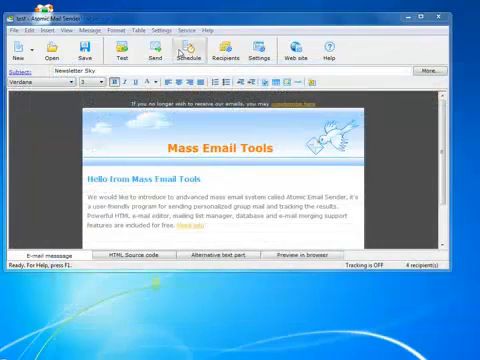
click(178, 48)
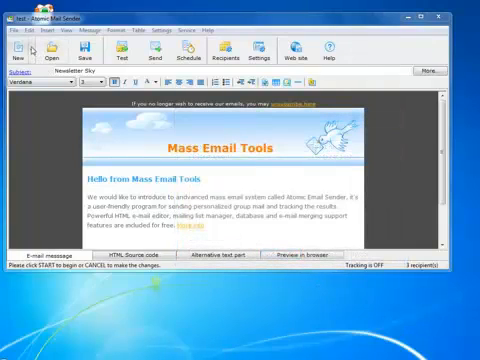
Send the Dear %Name% message to the four recipient addresses and acknowledge delivery completed.
click(16, 50)
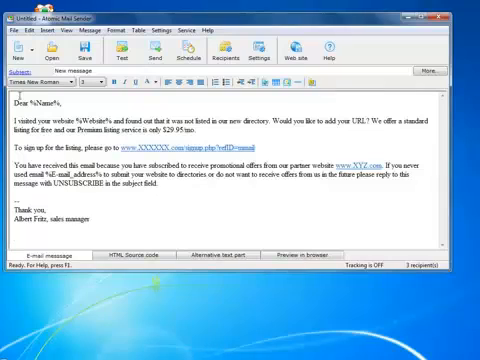
click(220, 52)
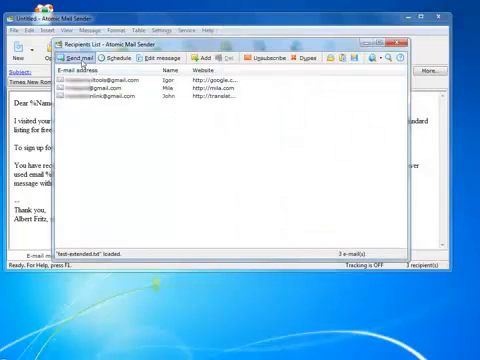
click(92, 56)
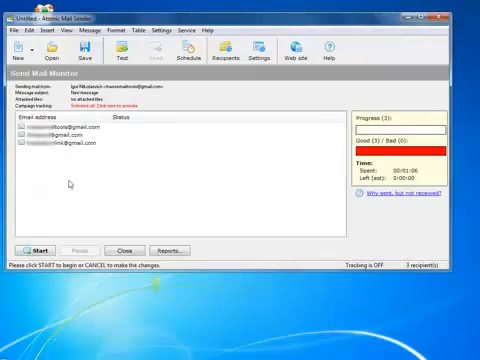
click(32, 248)
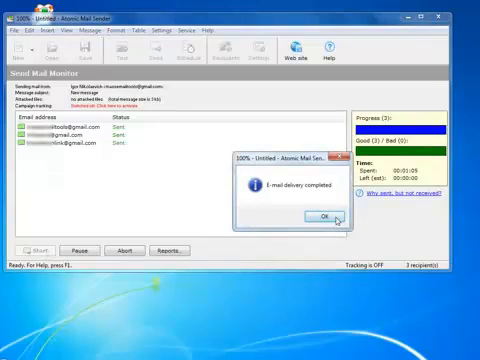
click(326, 216)
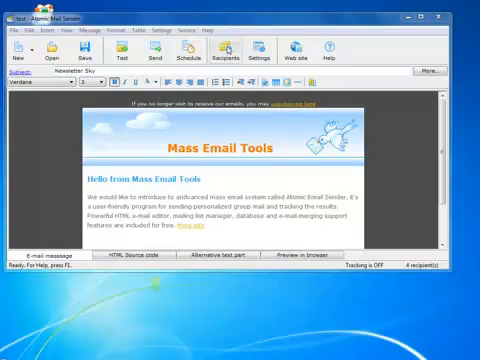
Start Atomic Unsubscriber set to check the inbox, remove requests and also remove bounced addresses.
click(220, 48)
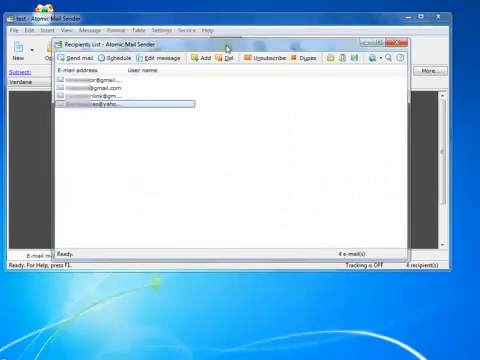
click(266, 60)
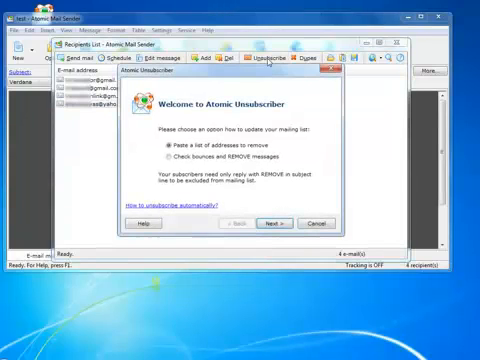
click(164, 164)
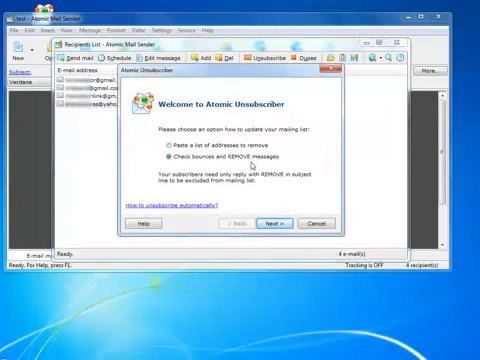
click(274, 222)
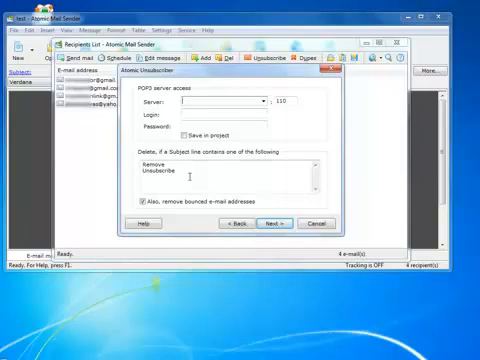
click(140, 206)
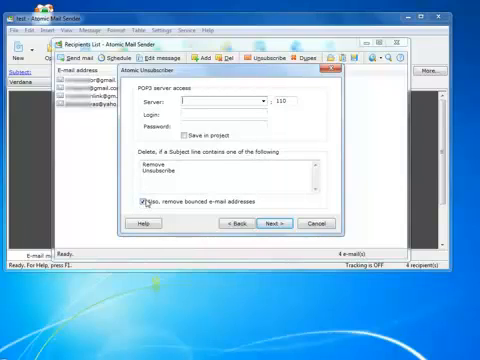